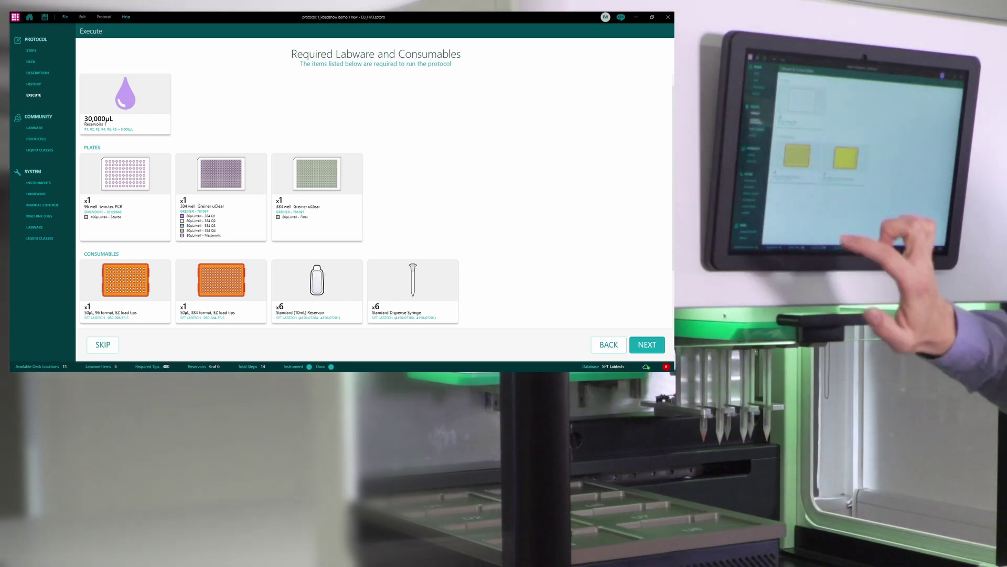
# Continue past the required labware list to the Load Labware deck overview.
pyautogui.click(647, 345)
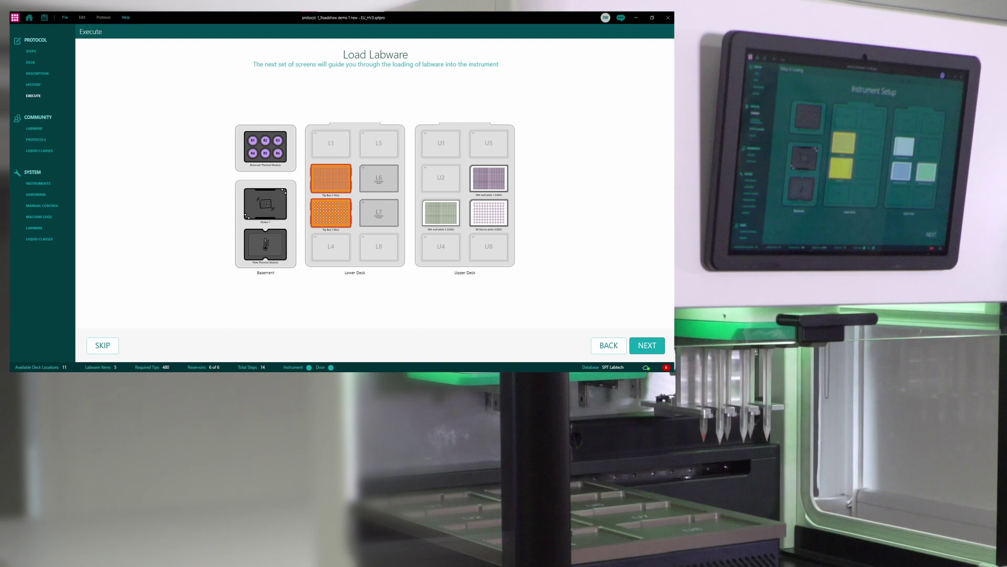
# Start loading and confirm Tip Box 2 50uL is placed in deck location L2.
pyautogui.click(647, 345)
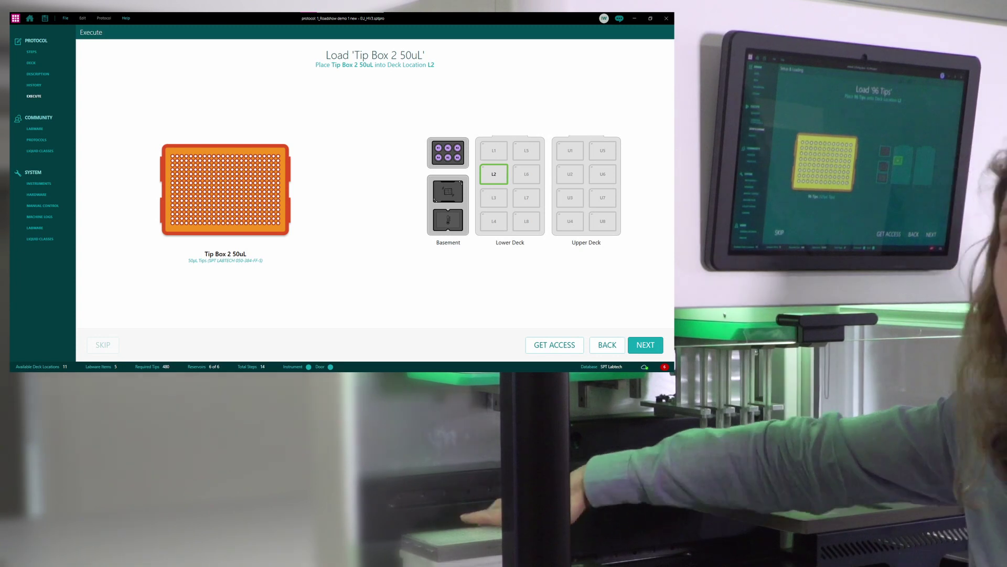
pyautogui.click(646, 345)
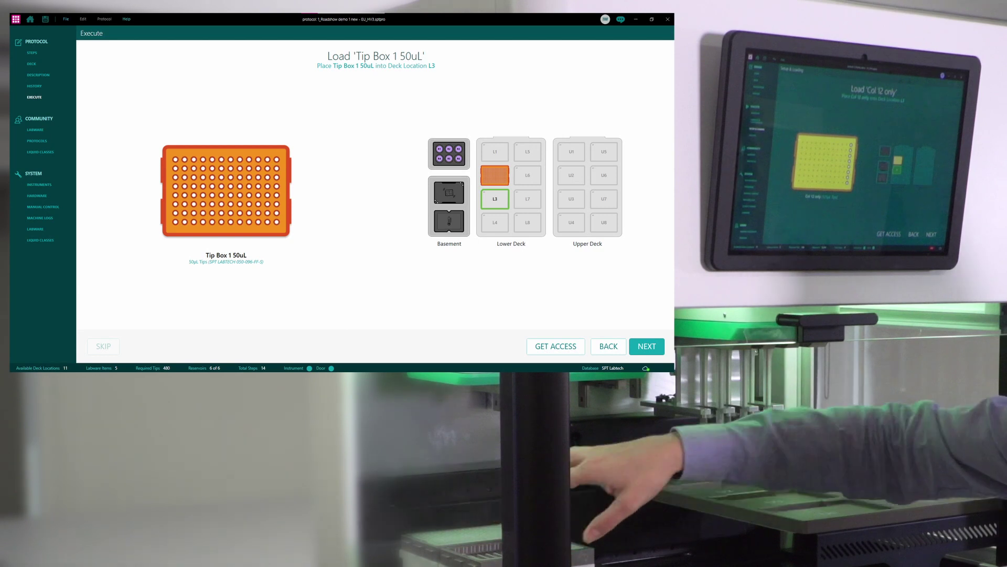
# Confirm Tip Box 1 50uL in L3, 384-well plates in U6 and U3, 96 Source plate in U7.
pyautogui.click(646, 346)
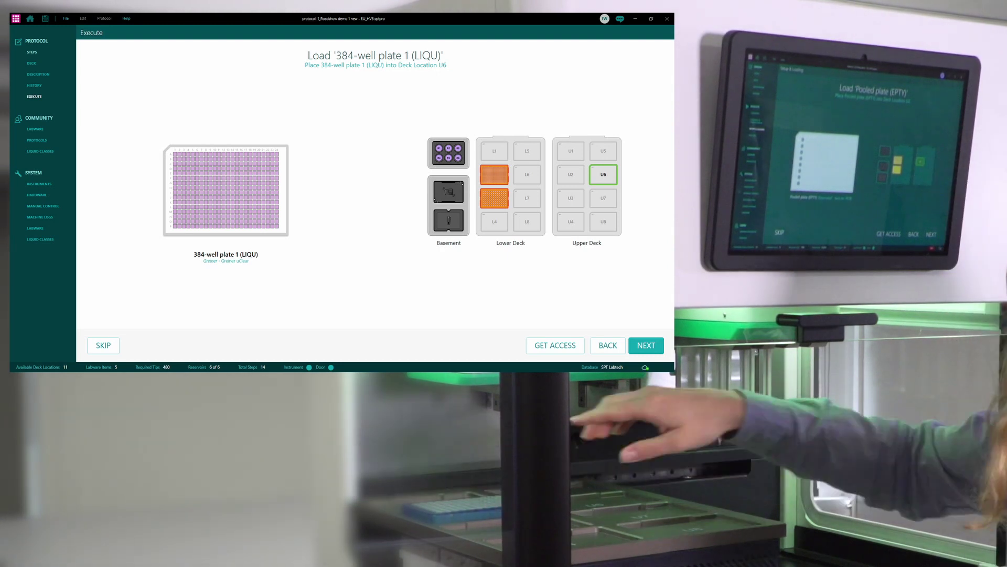
pyautogui.click(646, 345)
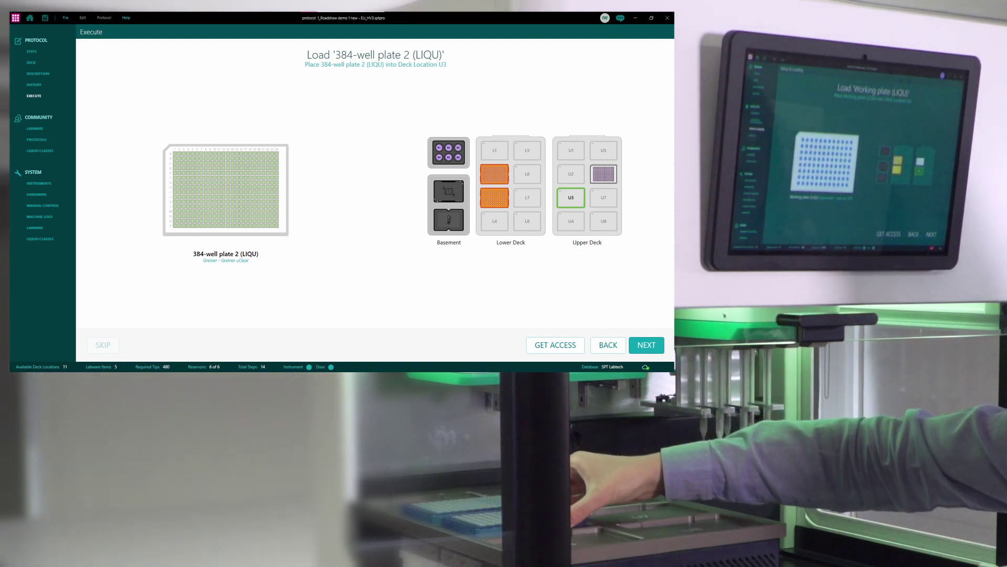
pyautogui.click(647, 345)
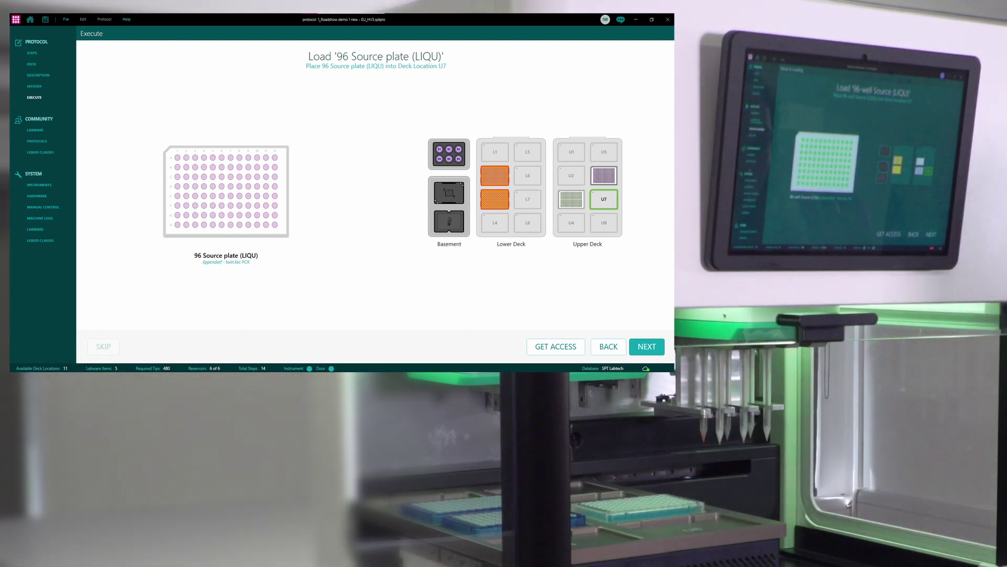
pyautogui.click(647, 347)
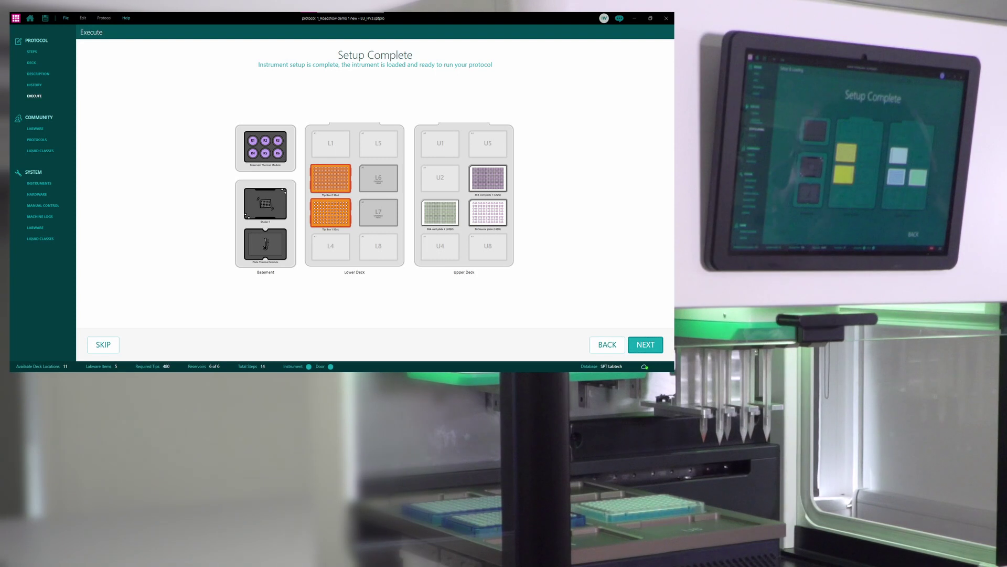